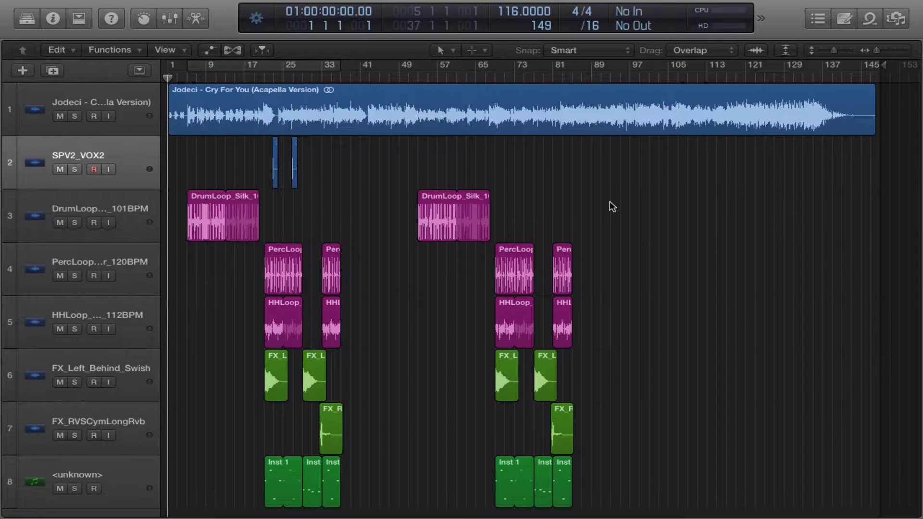
# Start File > Export > All Tracks as Audio Files for the 8-track project
pyautogui.click(119, 8)
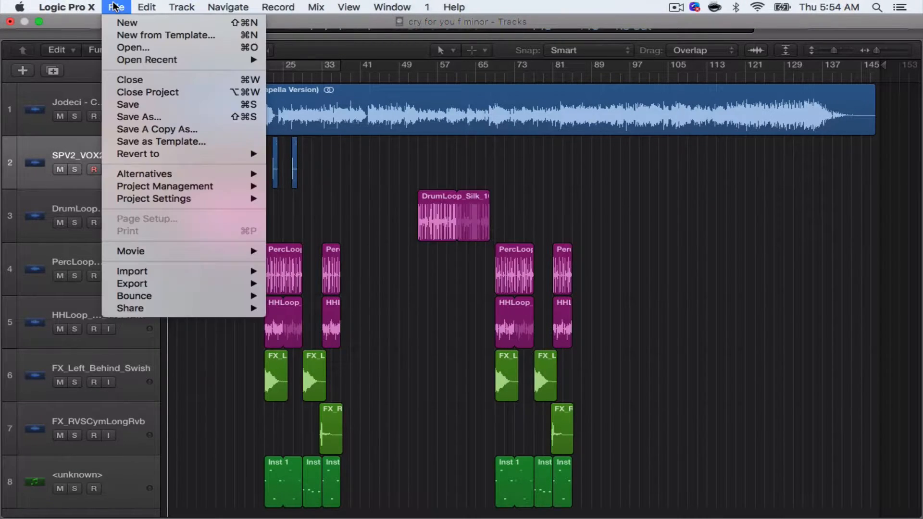
pyautogui.moveTo(132, 284)
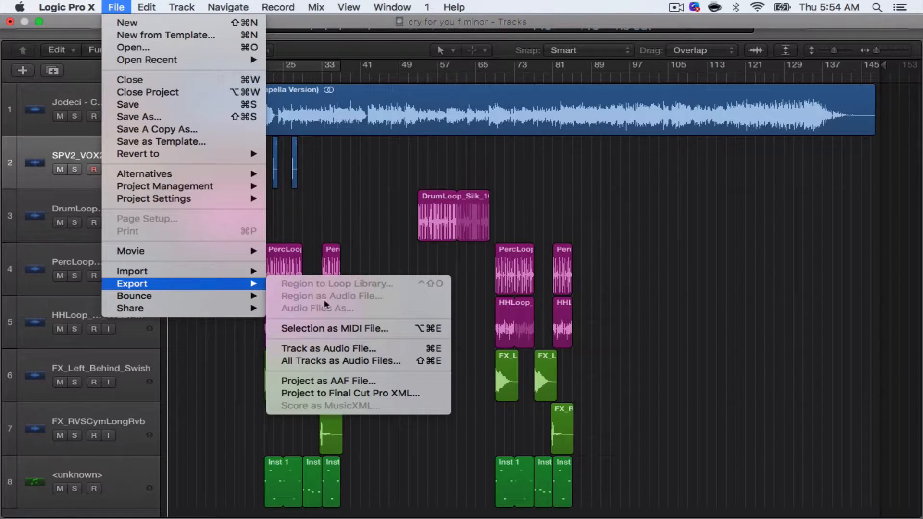
pyautogui.click(339, 360)
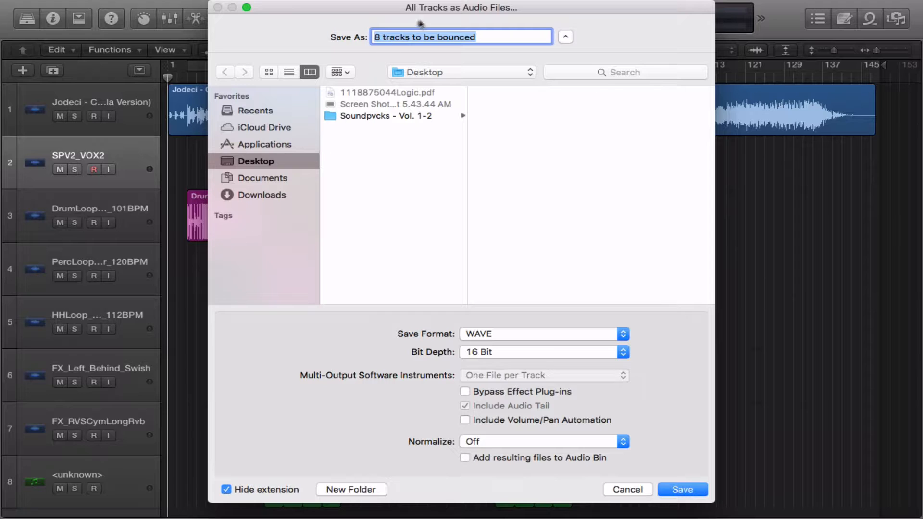
pyautogui.moveTo(363, 354)
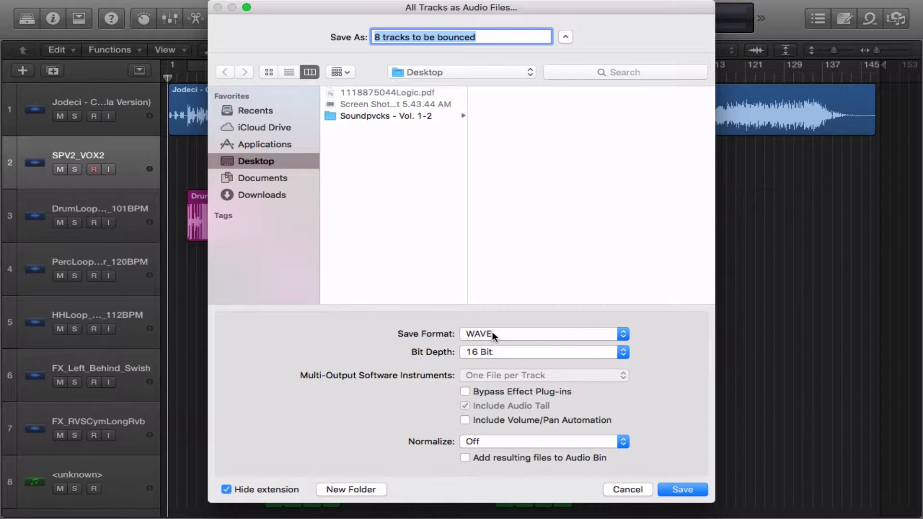
pyautogui.click(543, 334)
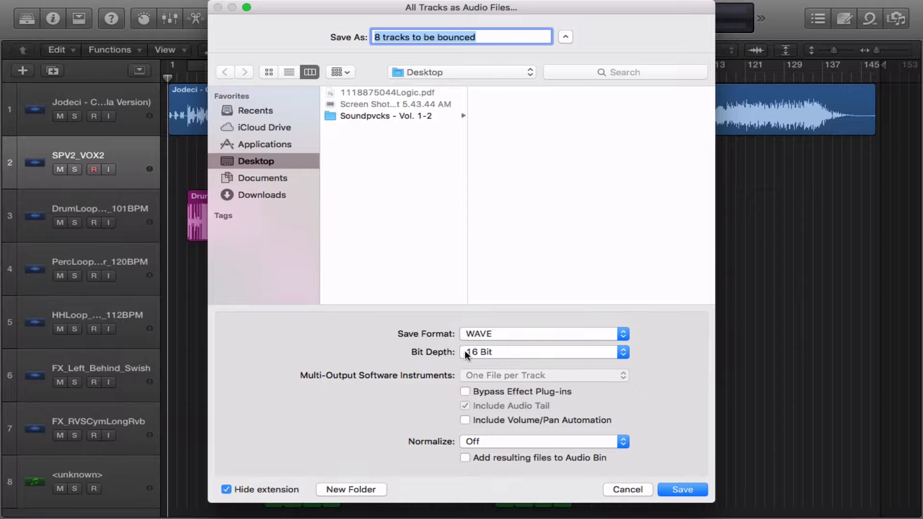
pyautogui.click(544, 352)
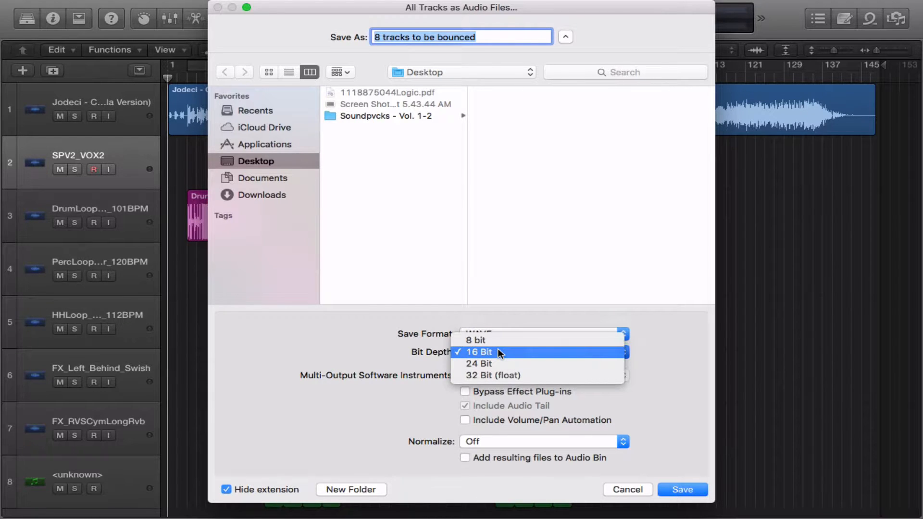
pyautogui.click(479, 352)
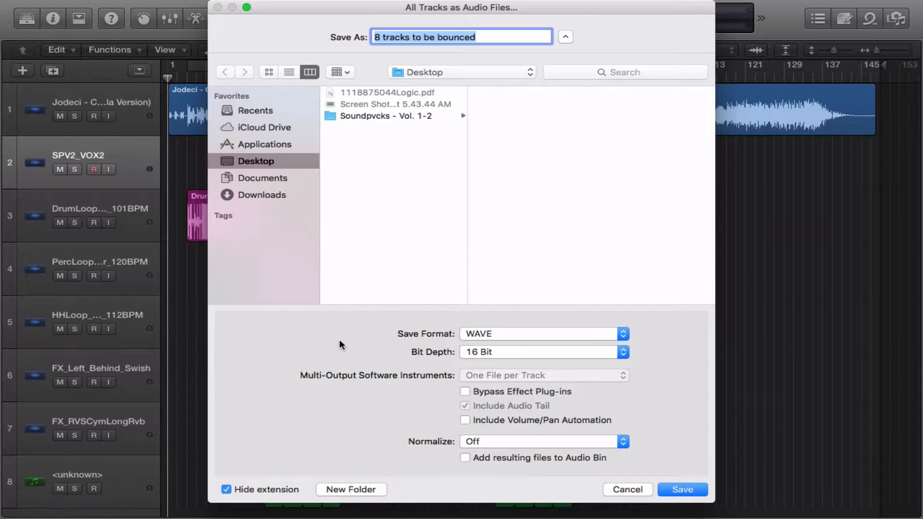
pyautogui.moveTo(332, 393)
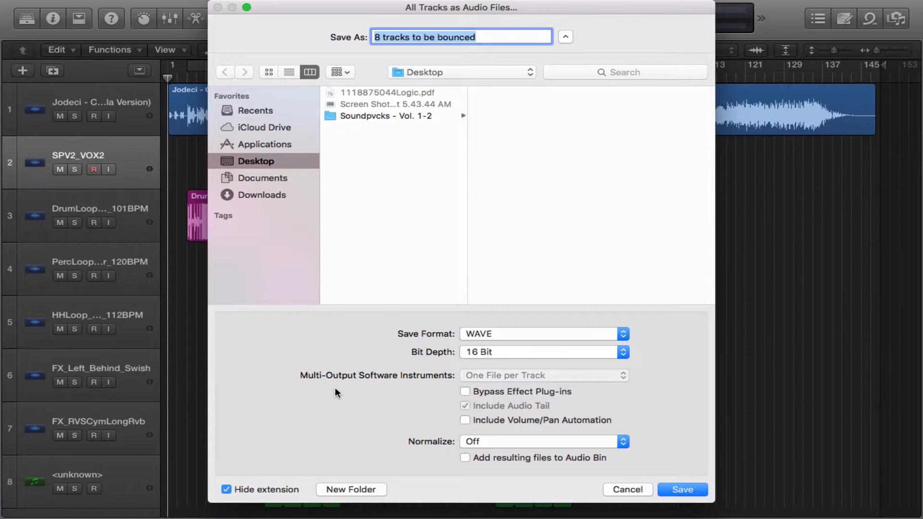
pyautogui.moveTo(527, 392)
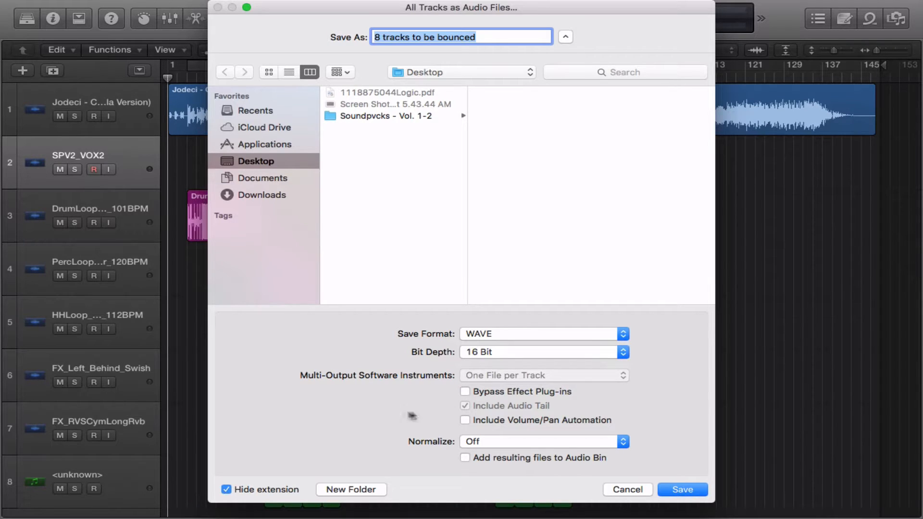
pyautogui.moveTo(431, 429)
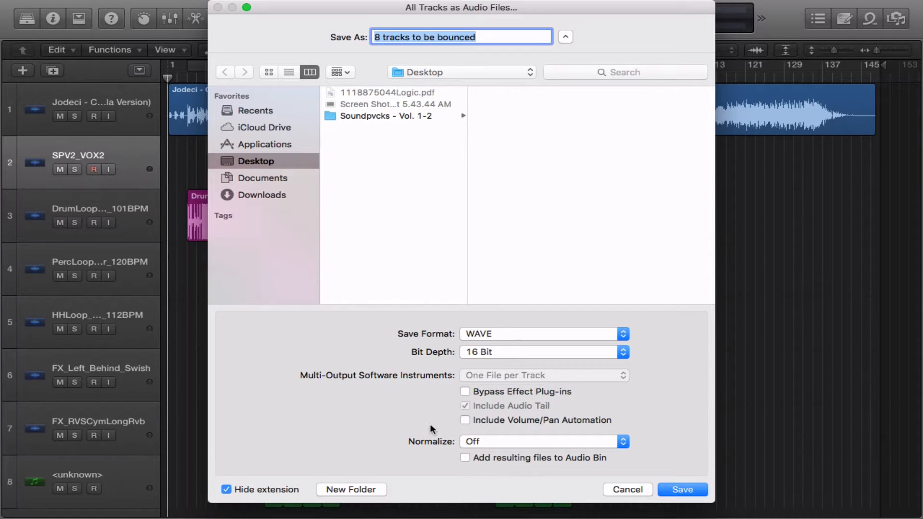
pyautogui.moveTo(525, 441)
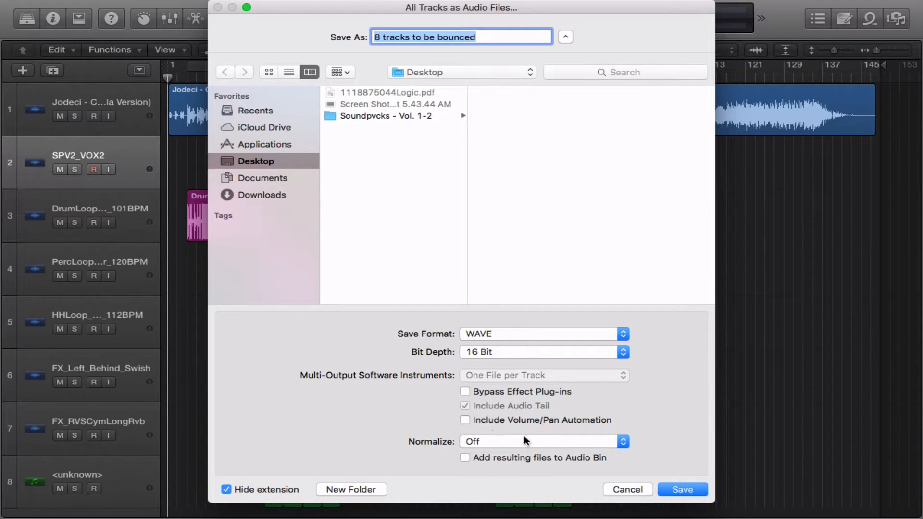
pyautogui.click(543, 442)
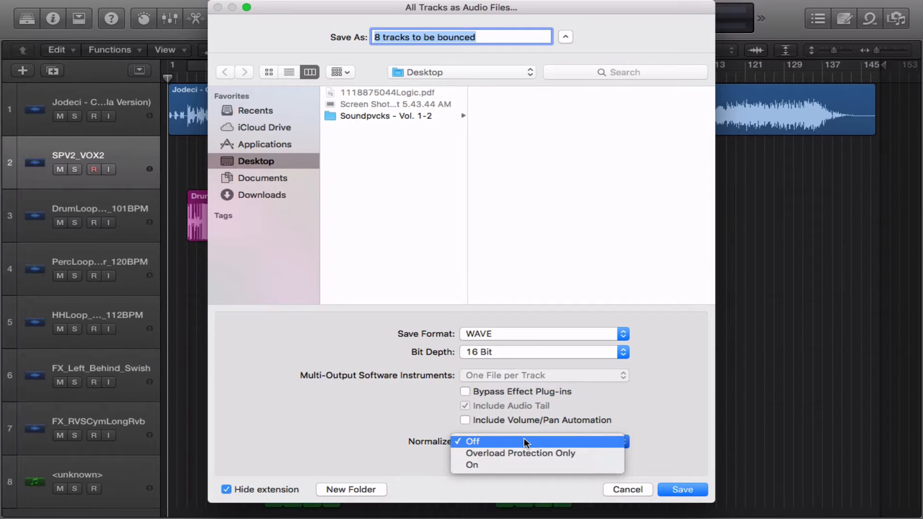
pyautogui.click(474, 442)
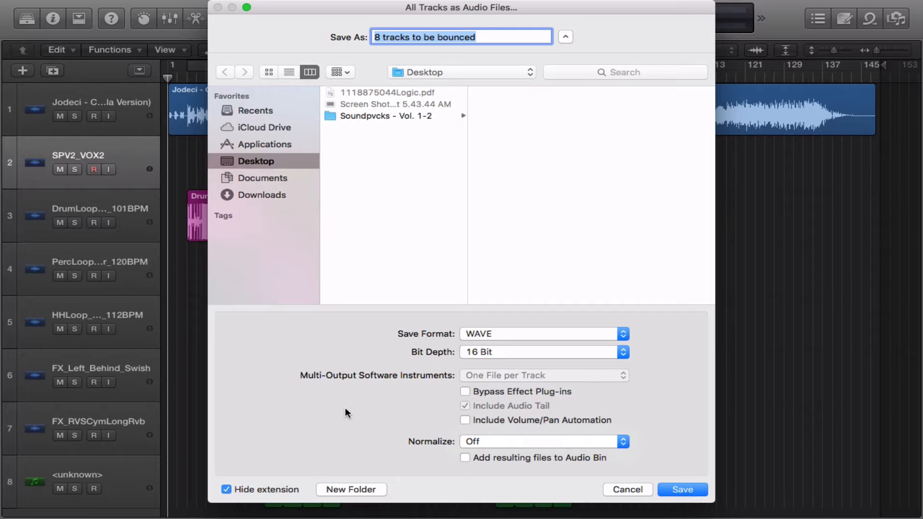
pyautogui.moveTo(348, 404)
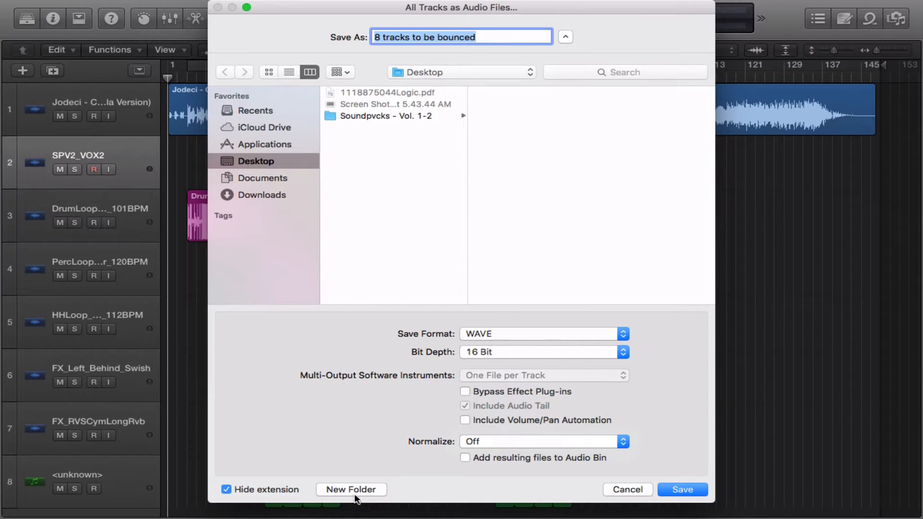
# Create a new desktop folder named 'Youtube Example' as the export destination
pyautogui.click(352, 489)
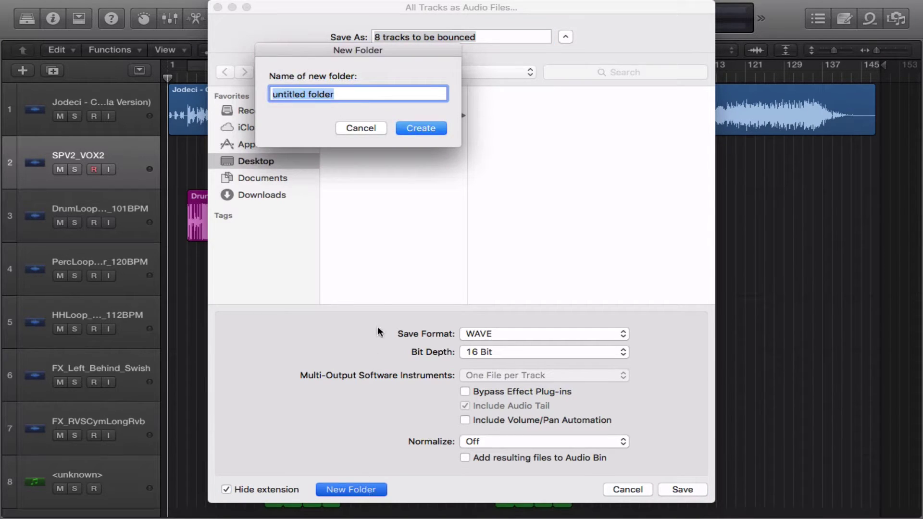
pyautogui.moveTo(371, 96)
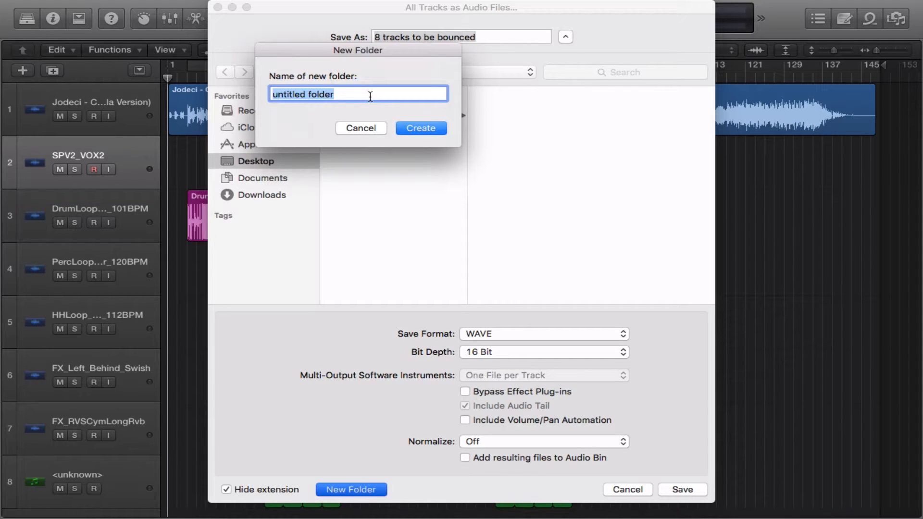
pyautogui.write('Youtube Examp')
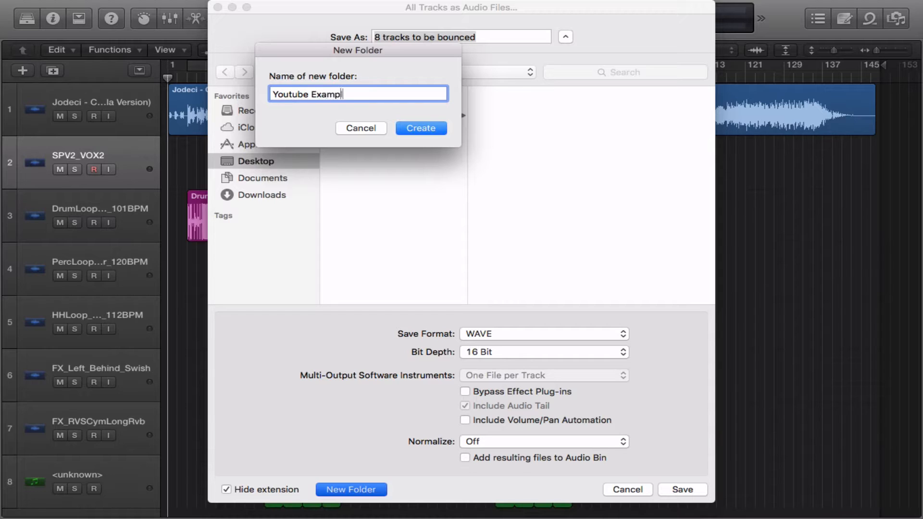
pyautogui.click(421, 128)
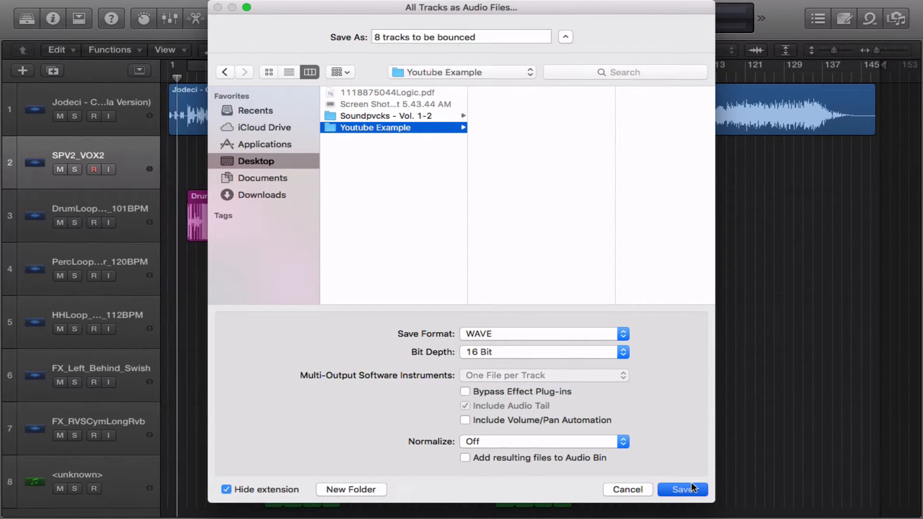
# Save the all-tracks WAV bounce into the Youtube Example folder
pyautogui.click(683, 490)
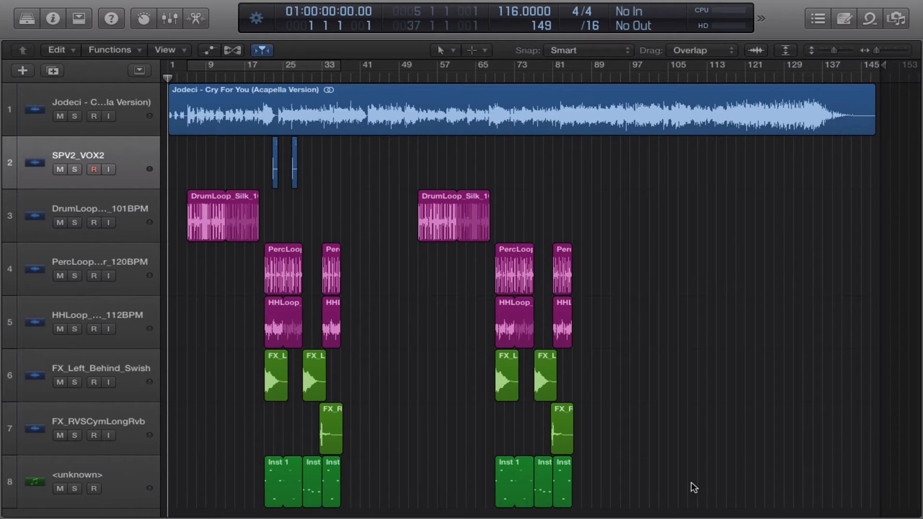
pyautogui.moveTo(672, 383)
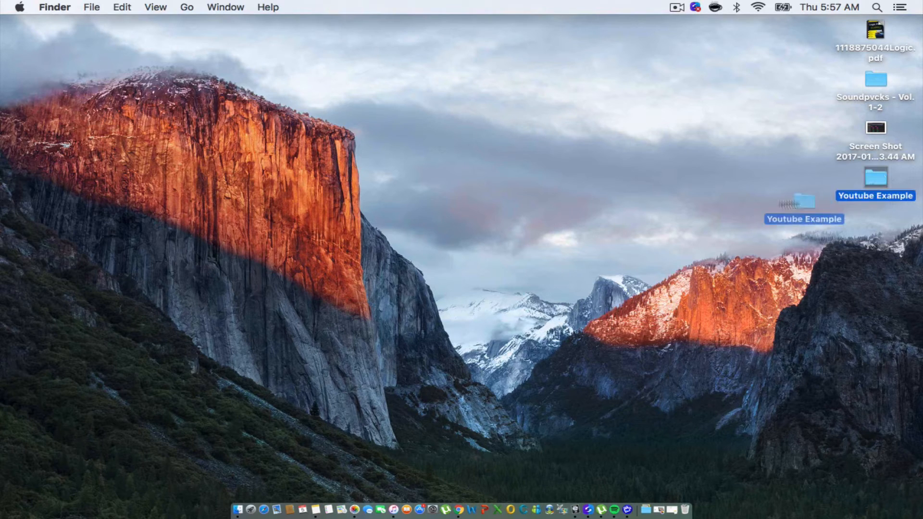
# Show the exported WAV track files by opening the Youtube Example folder in Finder
pyautogui.moveTo(804, 203); pyautogui.dragTo(453, 156)
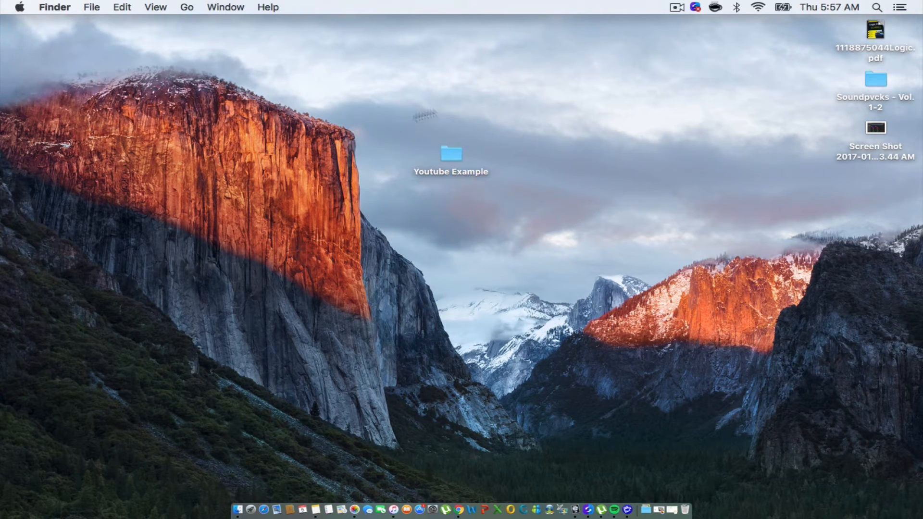
pyautogui.click(451, 154)
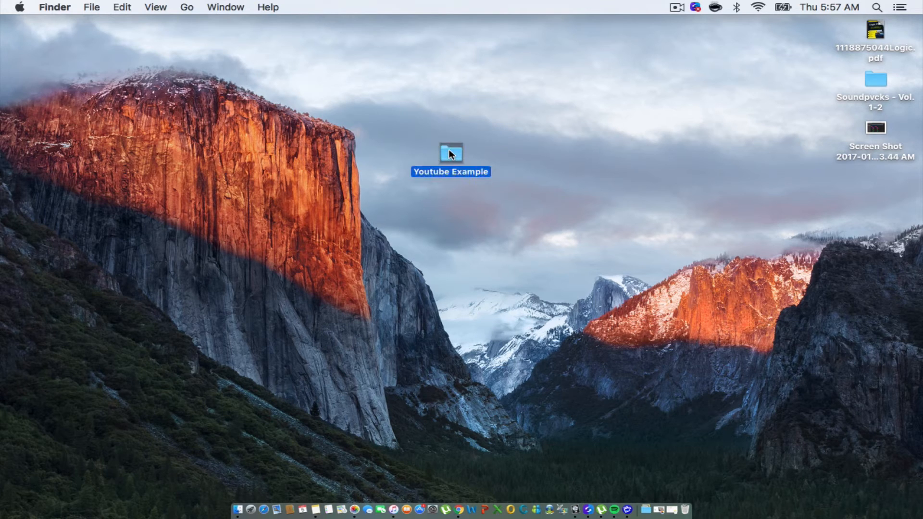
pyautogui.doubleClick(451, 151)
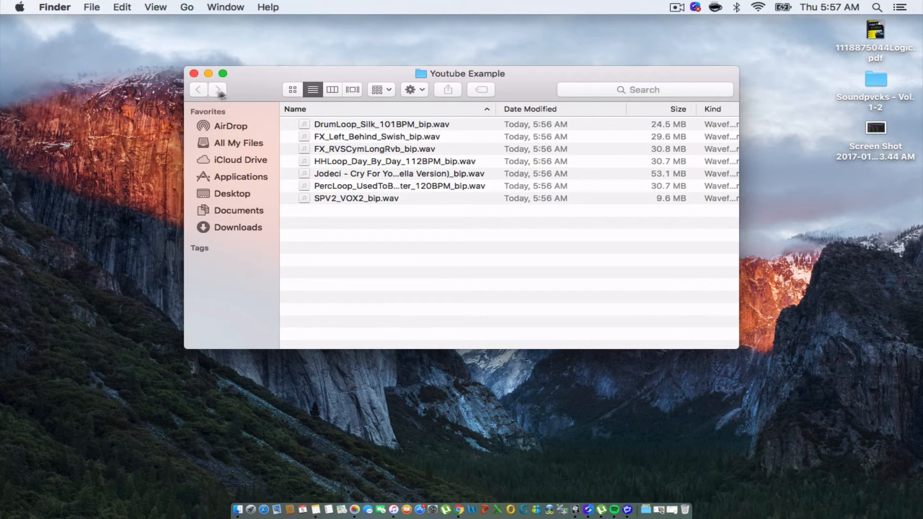
pyautogui.moveTo(460, 74); pyautogui.dragTo(466, 98)
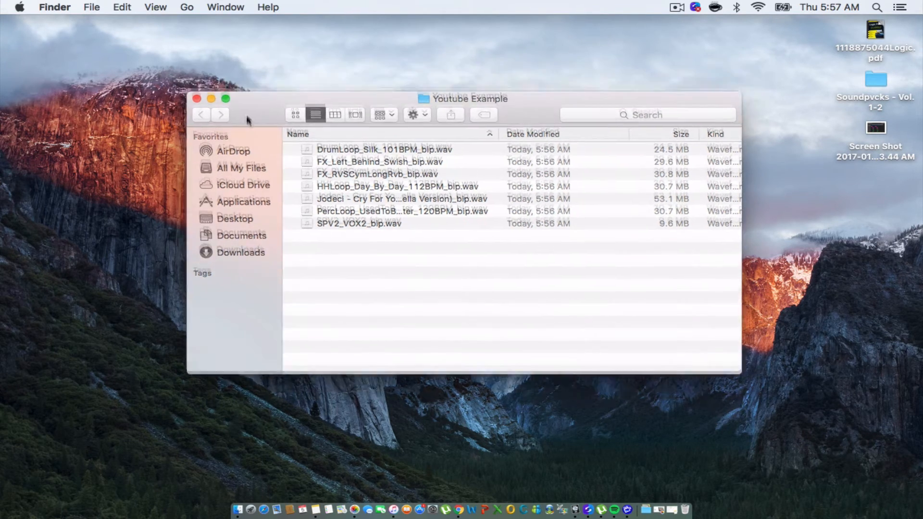
pyautogui.moveTo(471, 98); pyautogui.dragTo(489, 72)
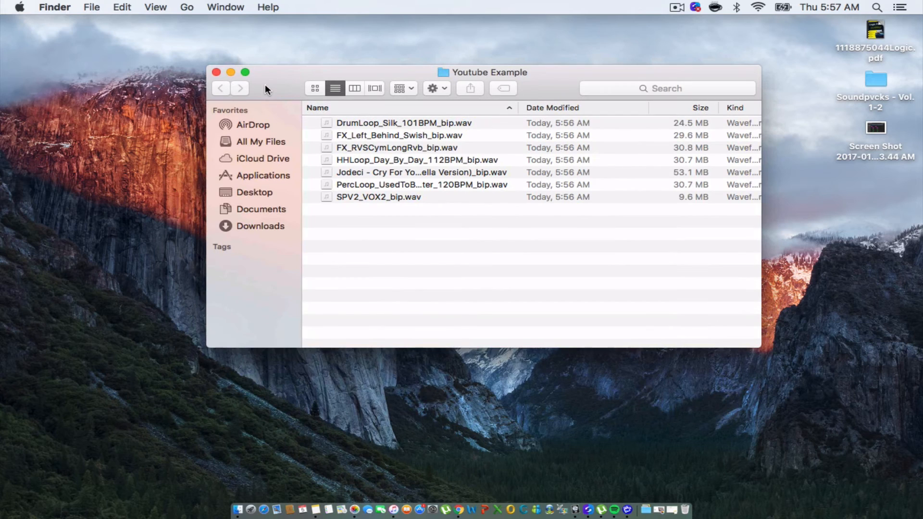